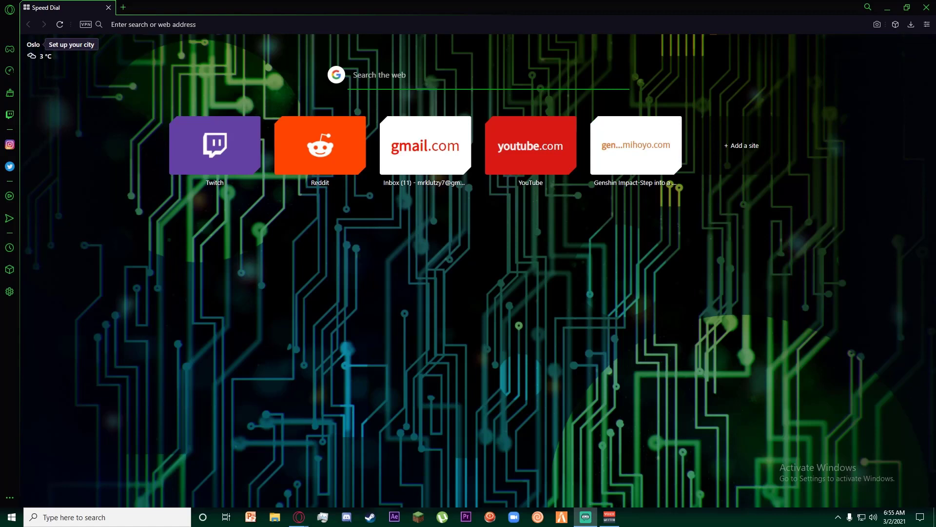
mouse_move(439, 309)
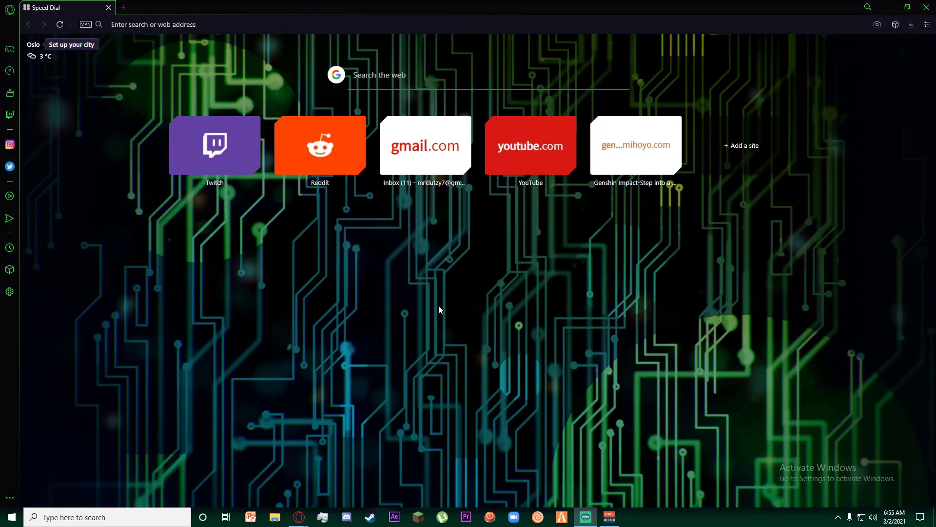
mouse_move(474, 316)
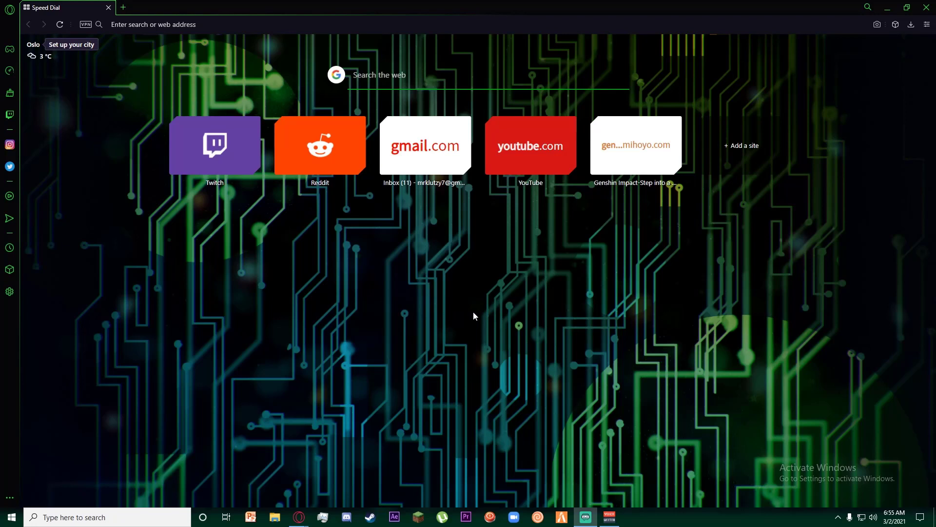
mouse_move(482, 320)
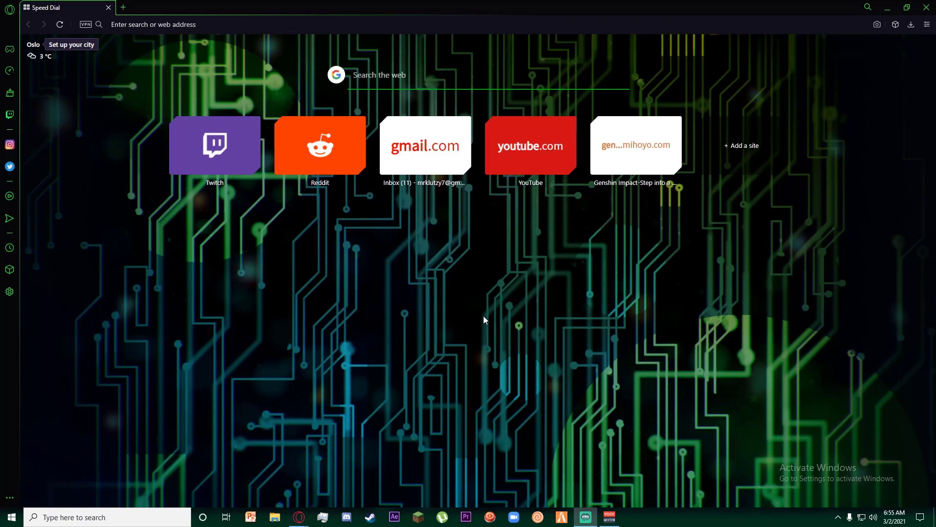
mouse_move(292, 262)
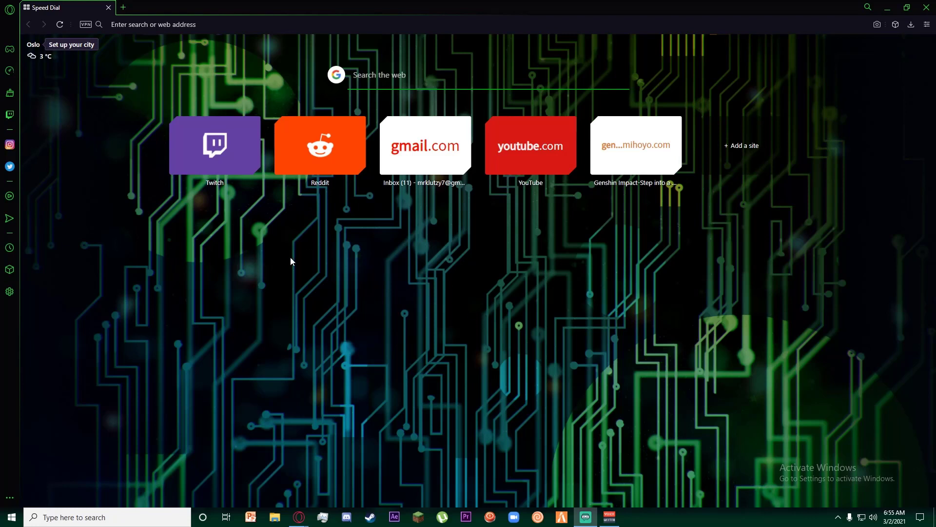
mouse_move(170, 232)
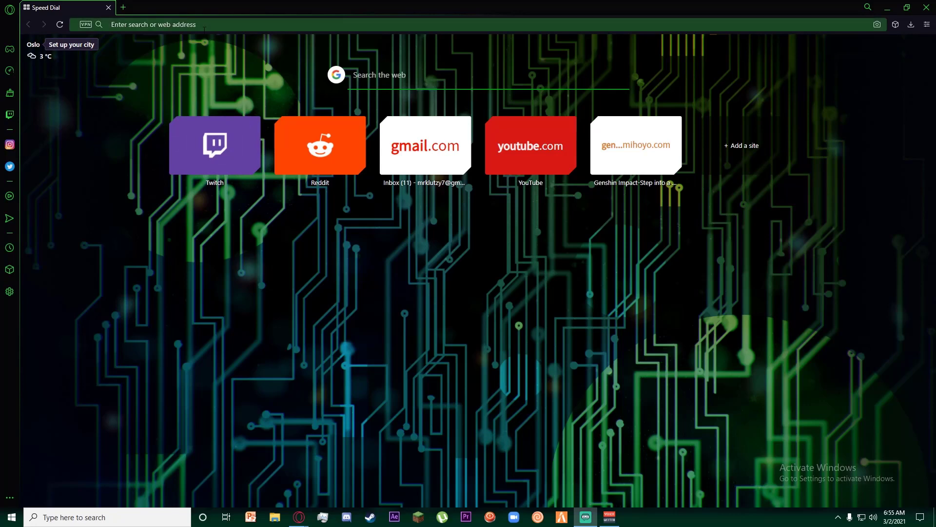
mouse_move(61, 472)
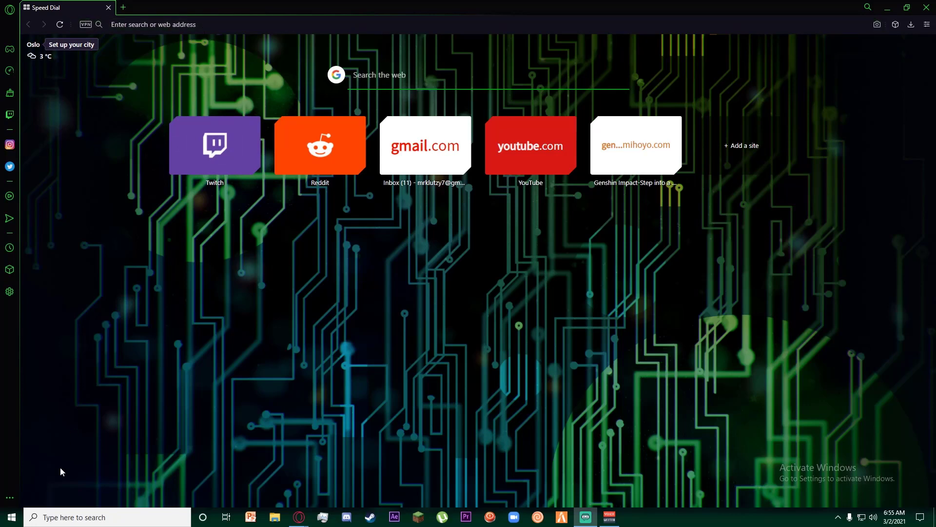
- Launch Microsoft Store from the Start menu by searching 'mi' and browse its Home page
click(10, 517)
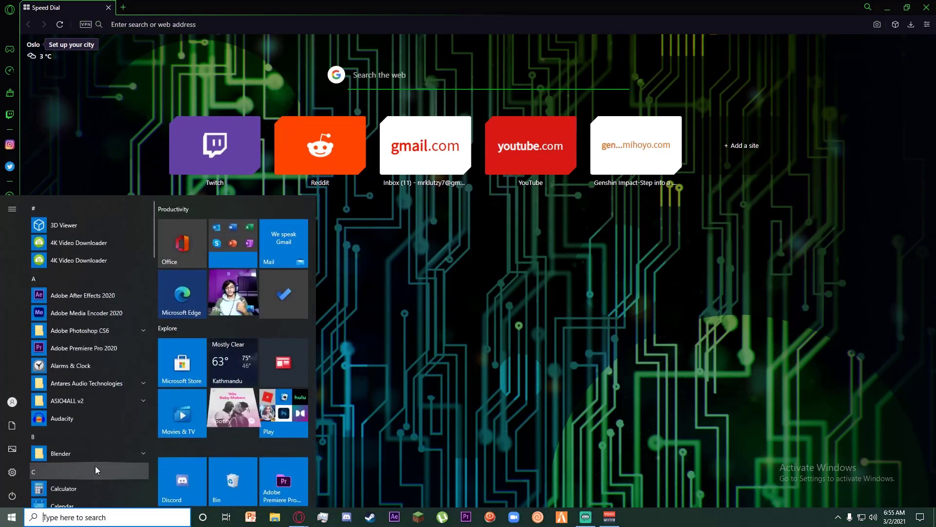
text(mi)
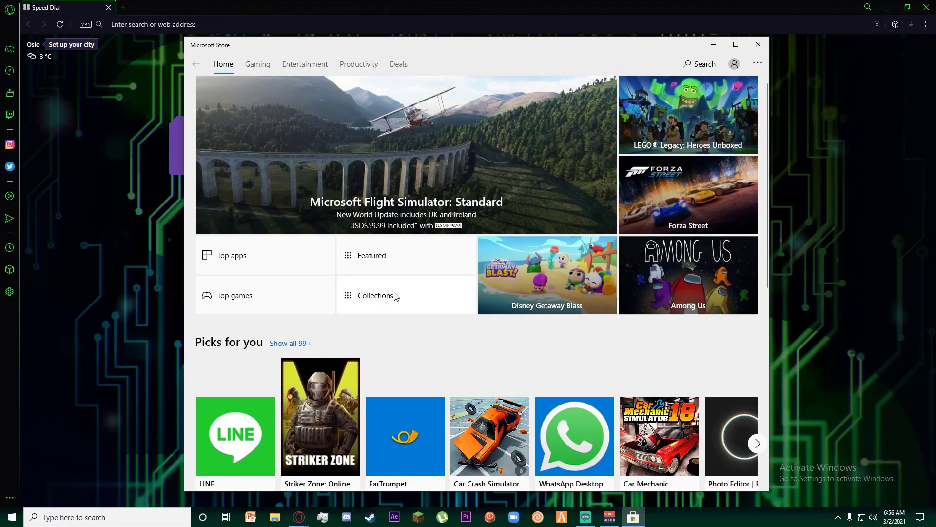
scroll(down, 3)
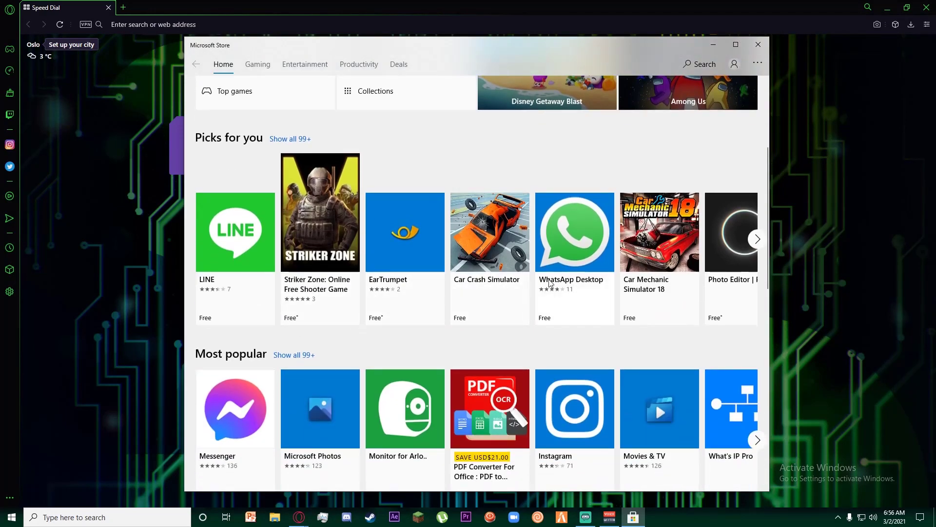
scroll(down, 3)
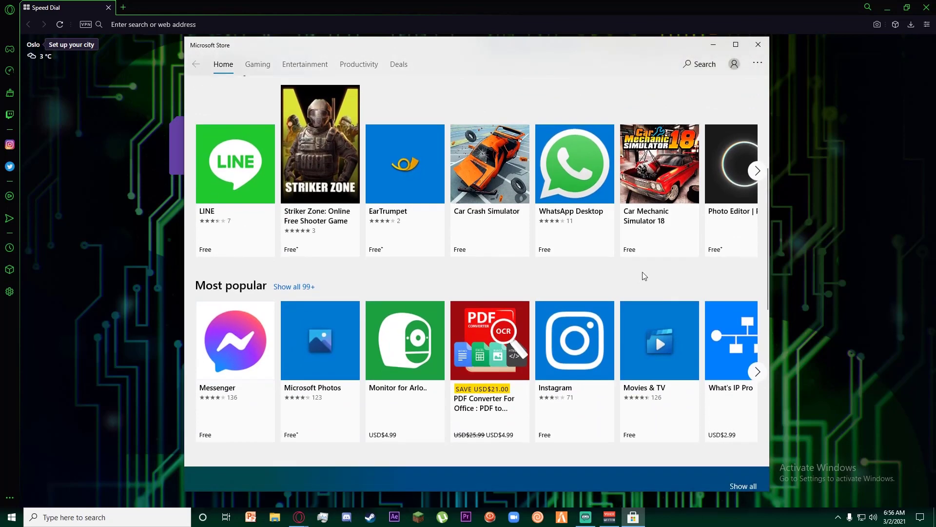
scroll(up, 3)
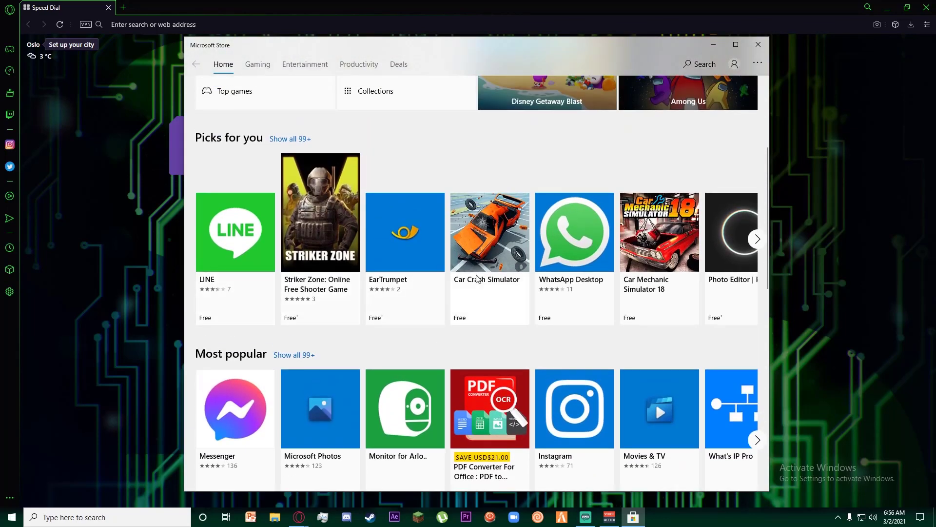
scroll(up, 3)
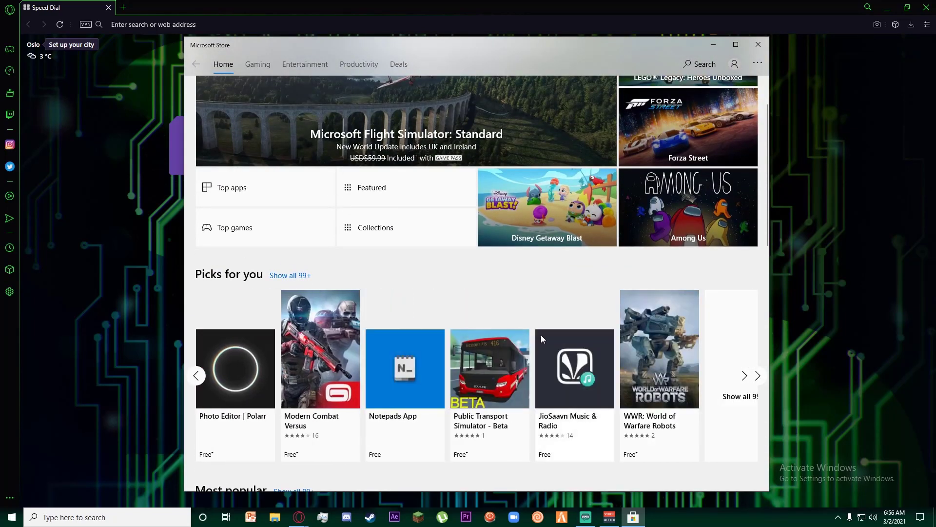
scroll(up, 3)
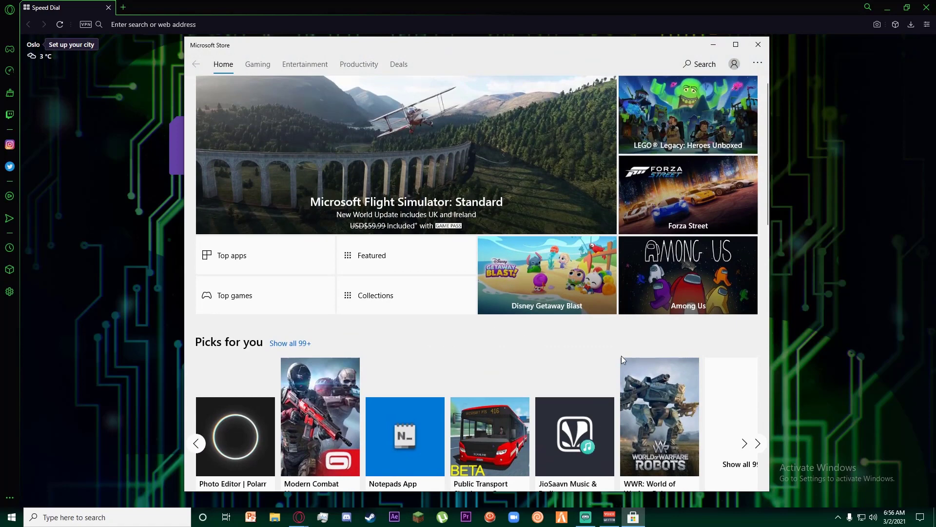
scroll(down, 3)
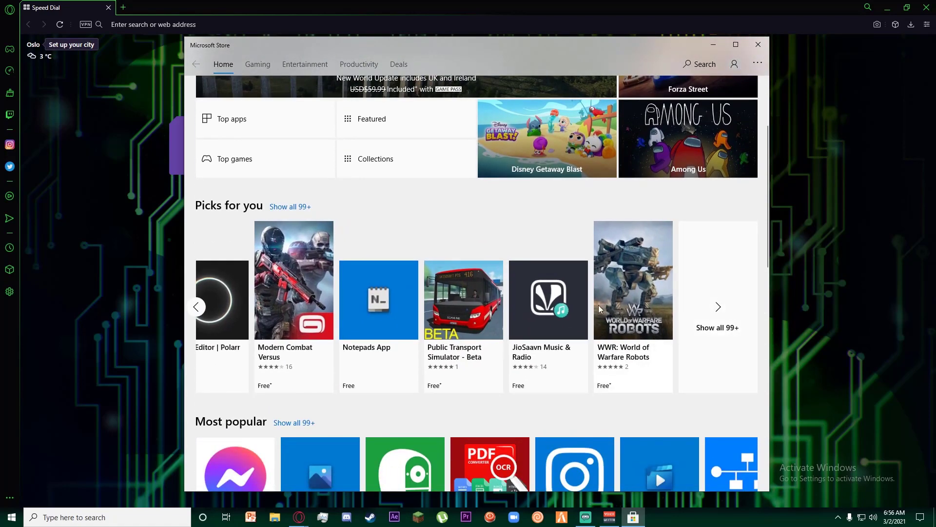
scroll(up, 3)
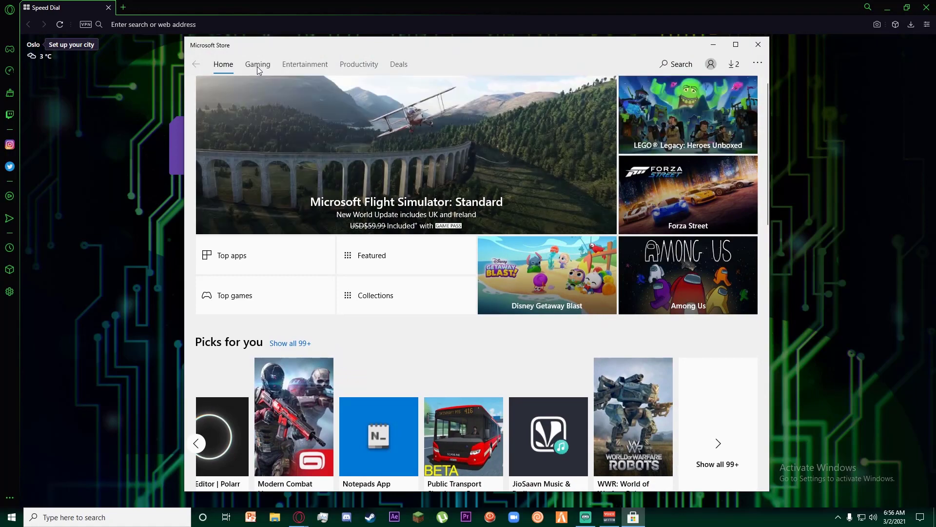
- Show the Gaming section with its best selling and top free games lists
click(257, 65)
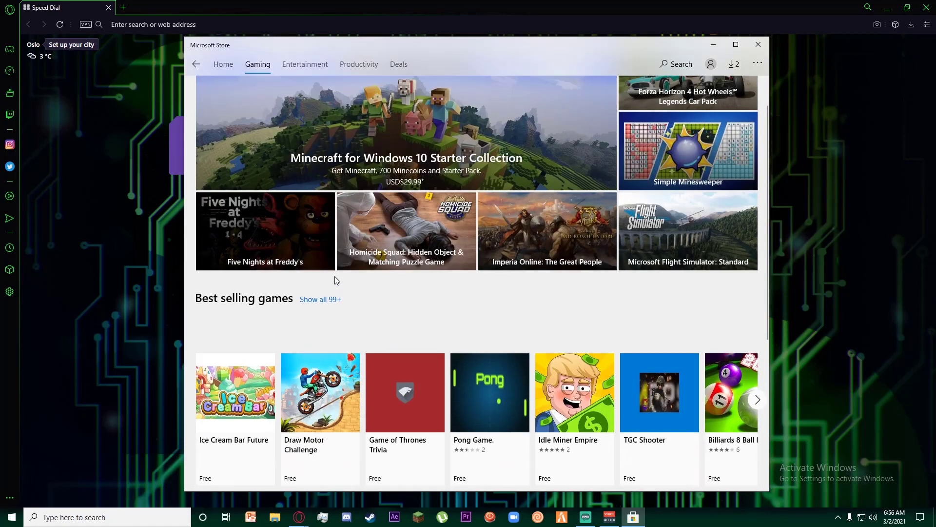
scroll(down, 3)
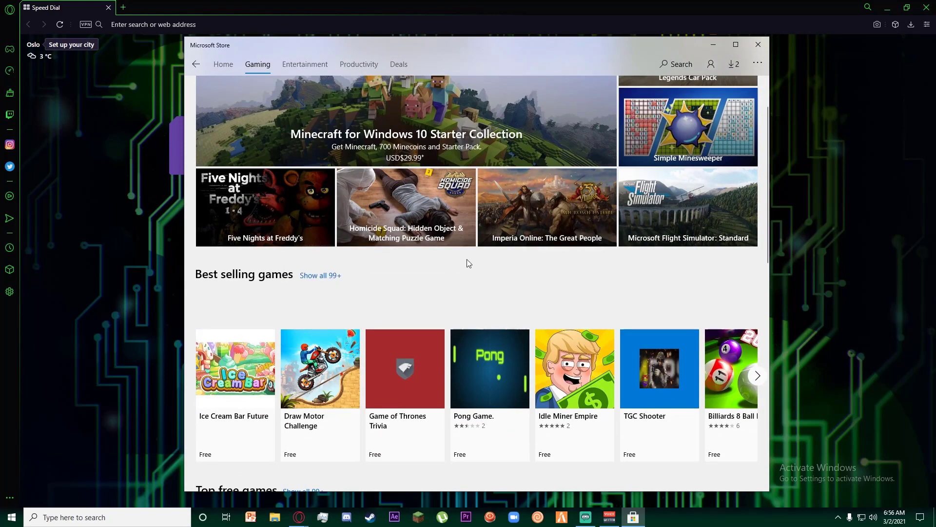
scroll(down, 3)
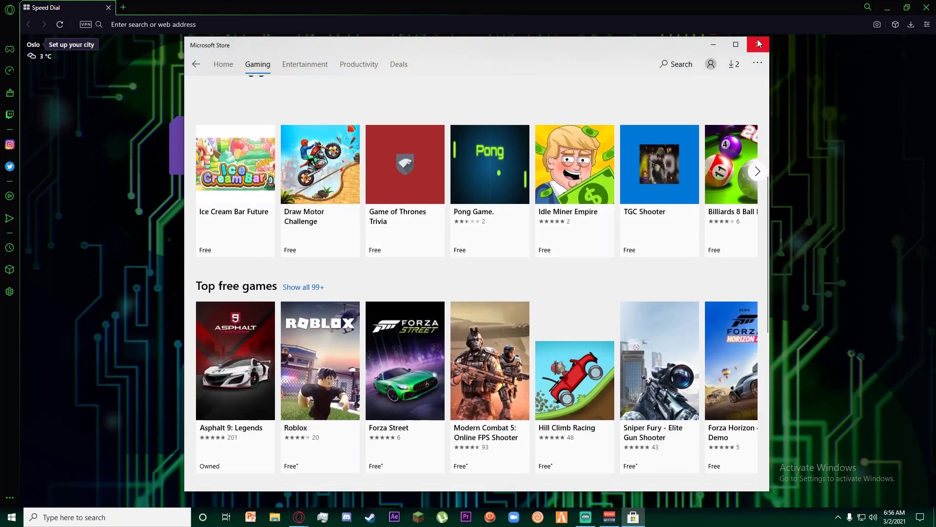
- Close the Store, search Google for 'bluestac', reach bluestacks.com and start the BlueStacks 4 download
click(759, 44)
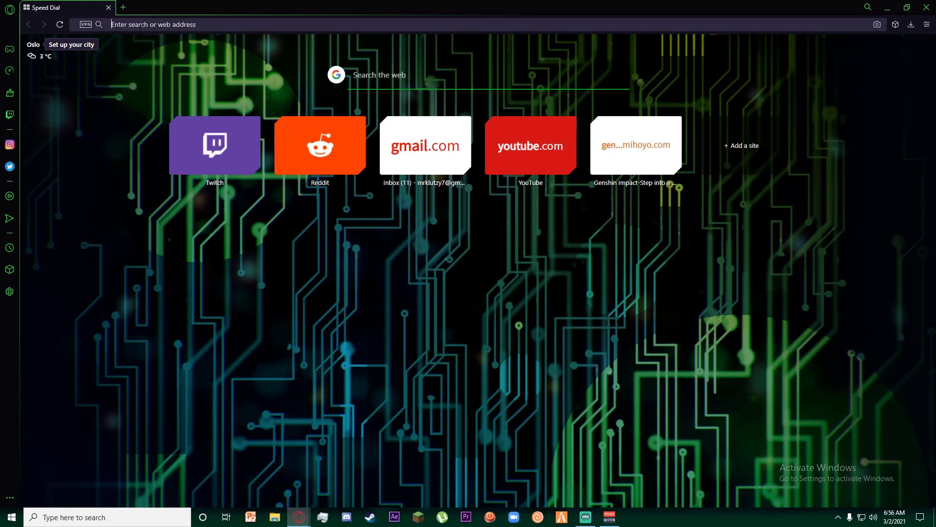
text(bluestacks)
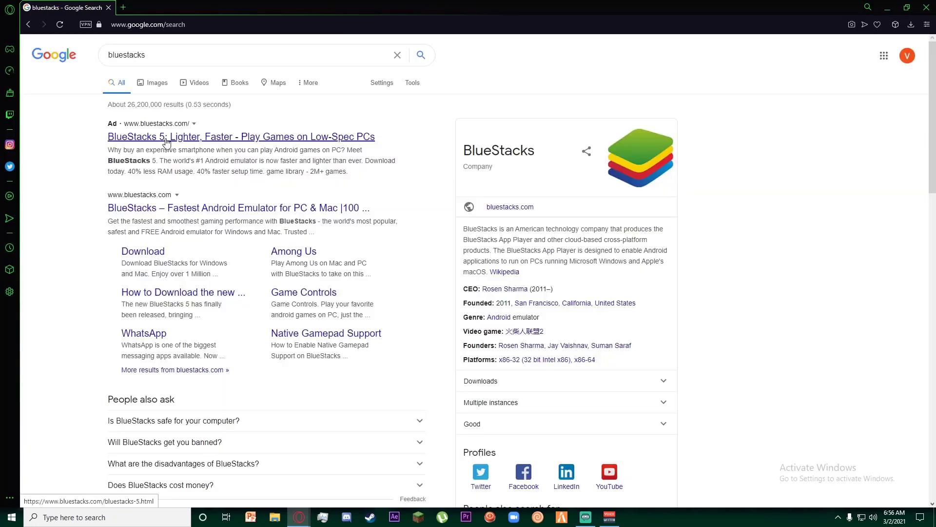
click(241, 136)
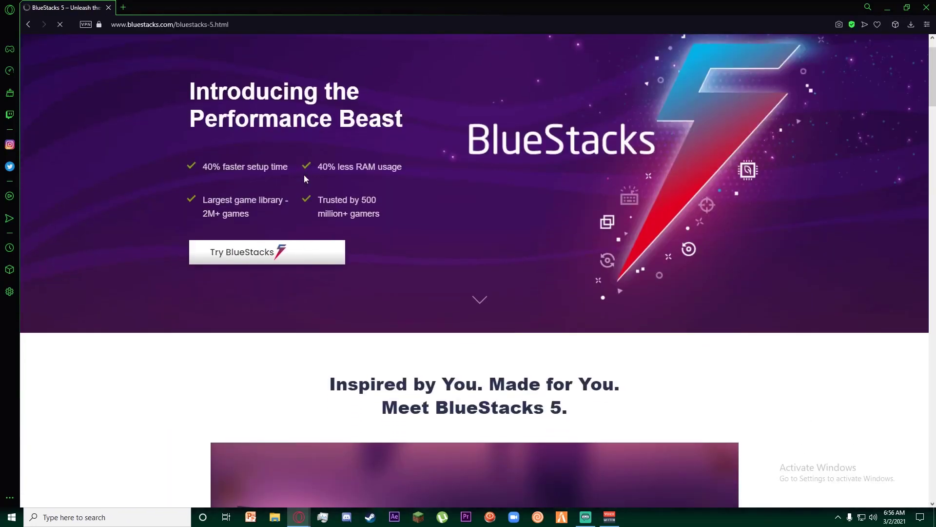
scroll(down, 3)
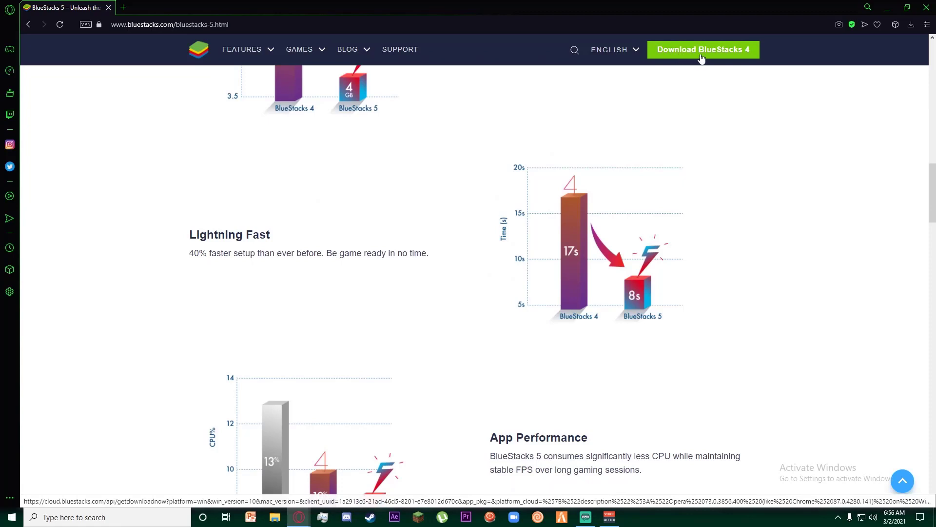
click(703, 49)
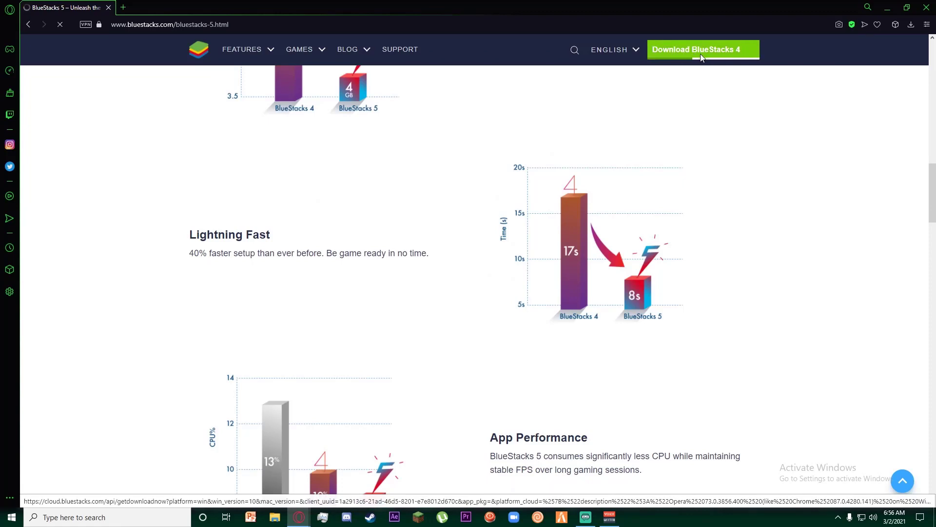
- Save the BlueStacks installer into the Downloads folder
click(703, 49)
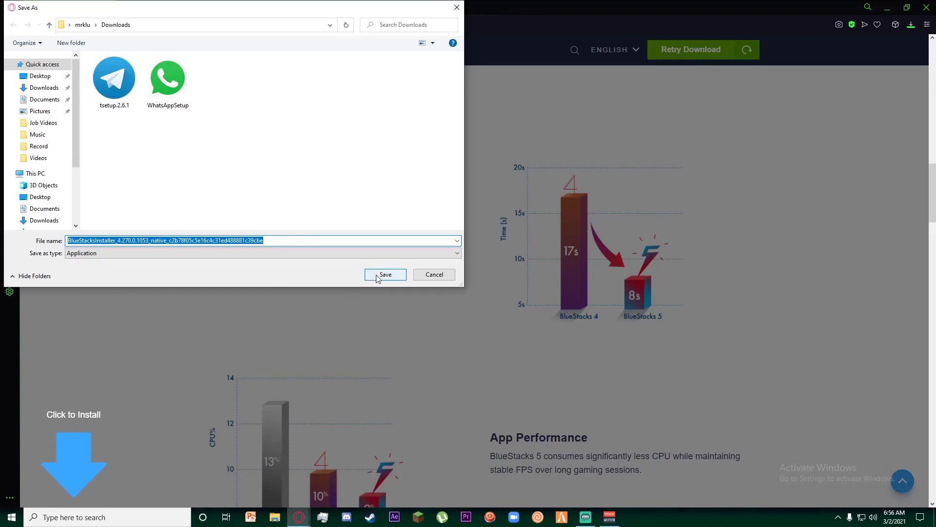
mouse_move(385, 278)
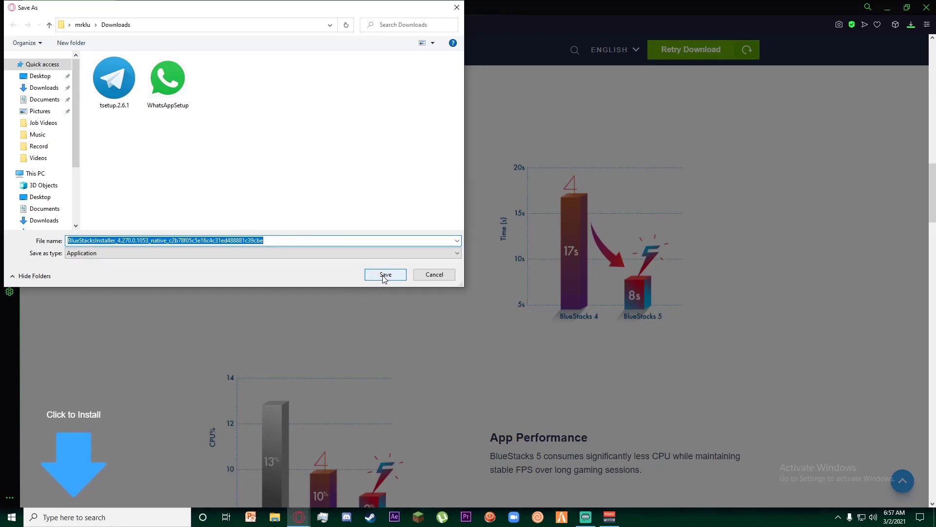
click(384, 274)
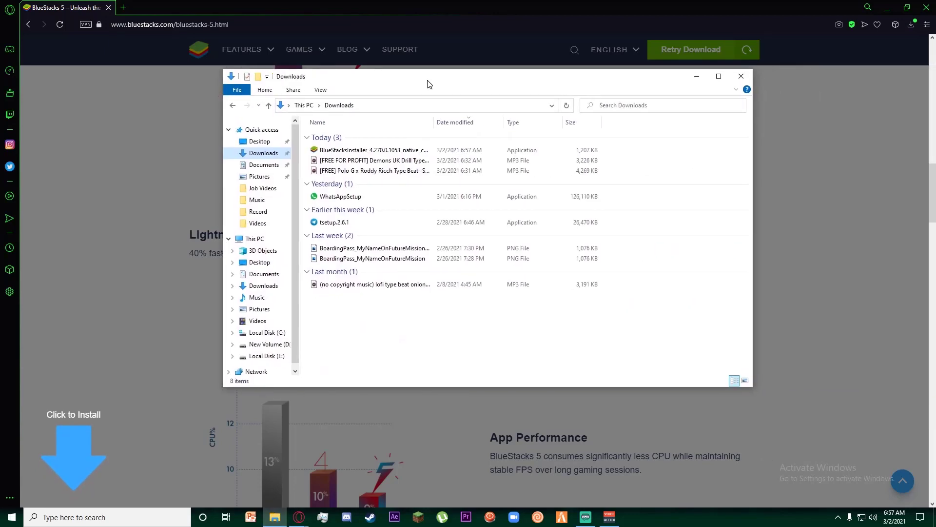
mouse_move(355, 150)
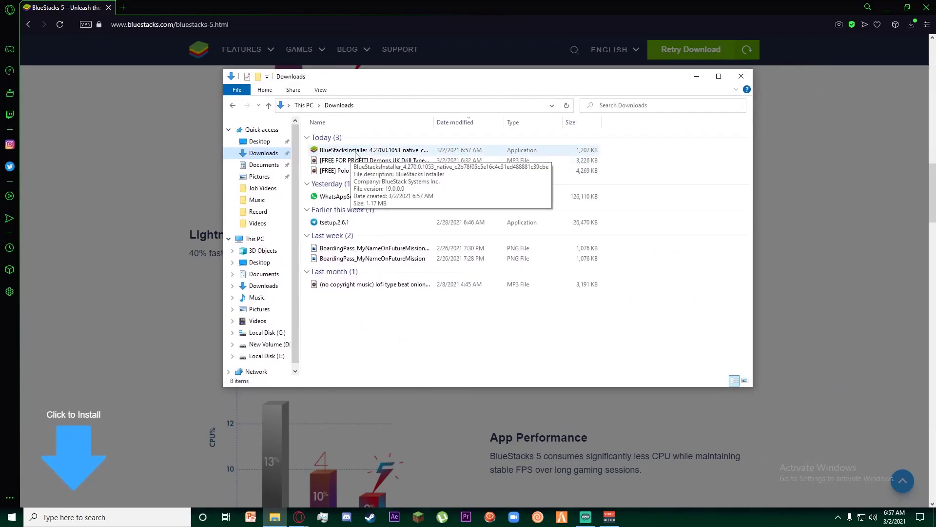
- Run BlueStacksInstaller, view the Customize installation data path, and return to the install screen
click(370, 151)
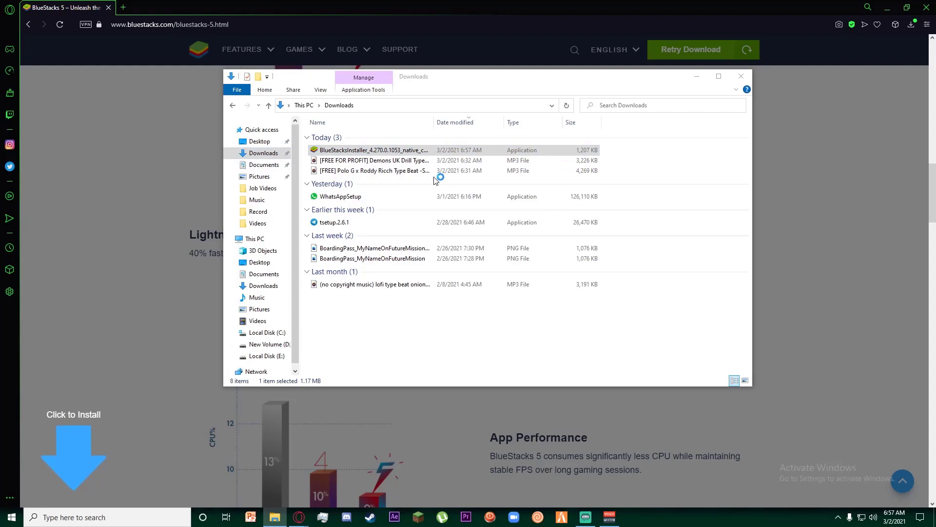
double_click(372, 151)
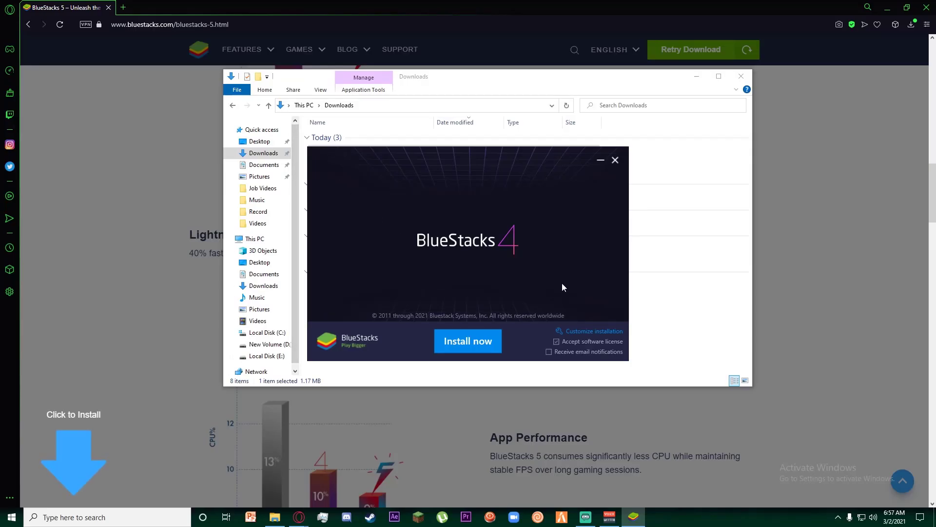
mouse_move(527, 251)
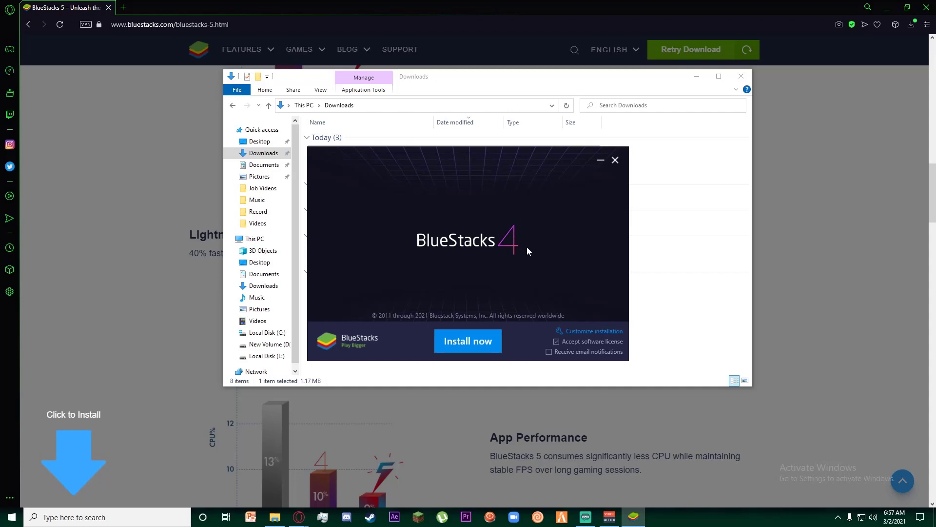
mouse_move(467, 341)
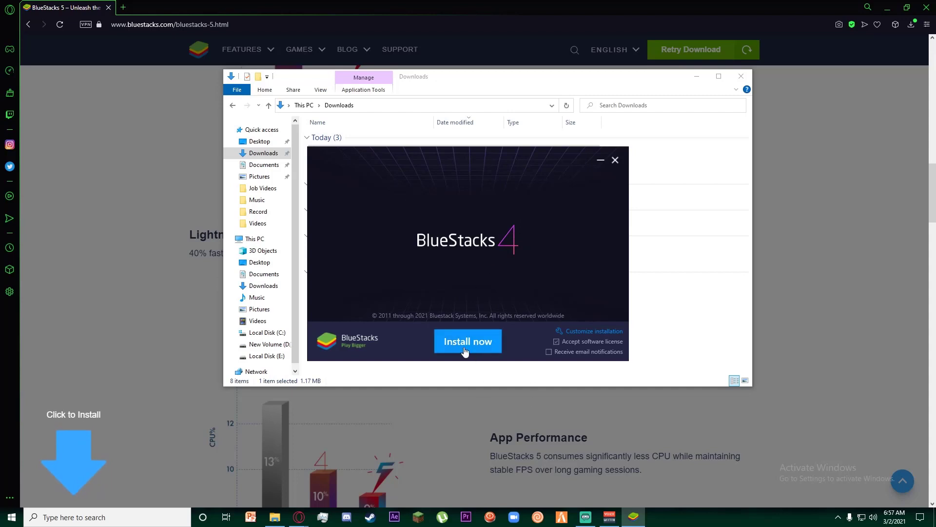
mouse_move(587, 334)
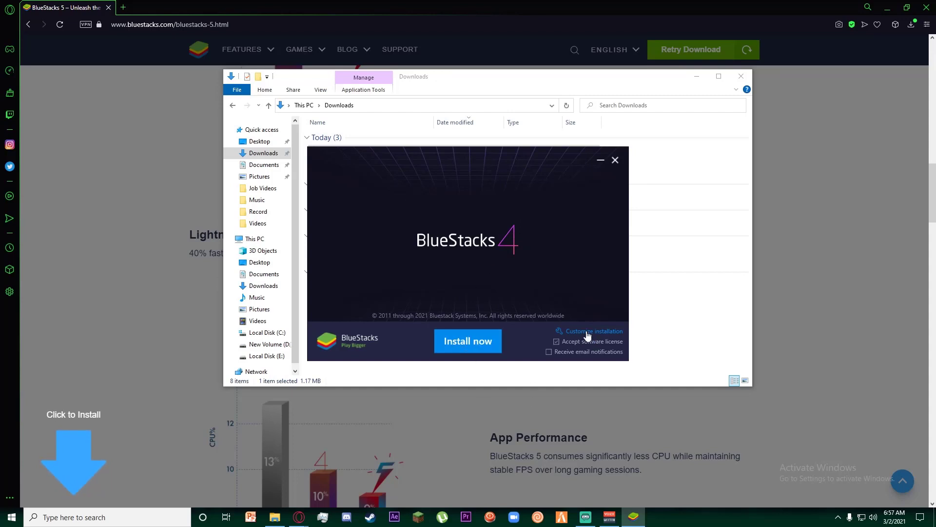
click(592, 331)
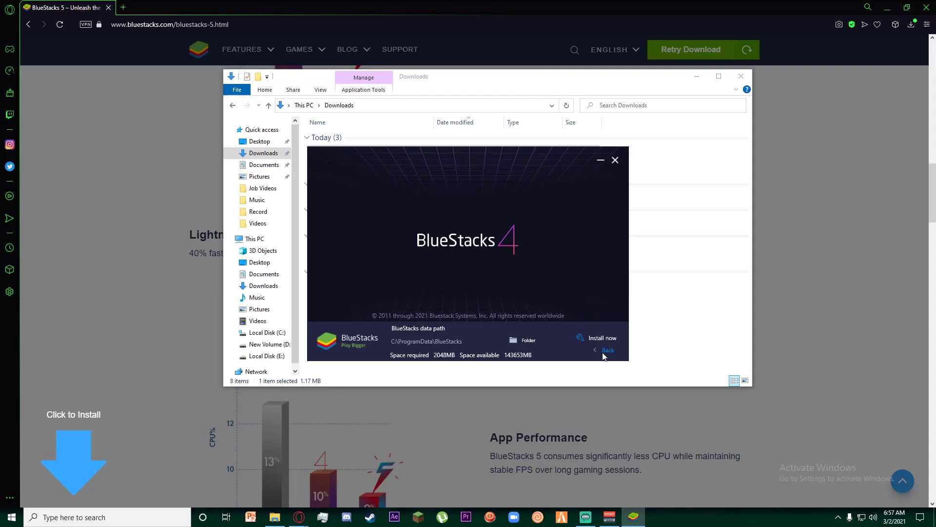
click(605, 350)
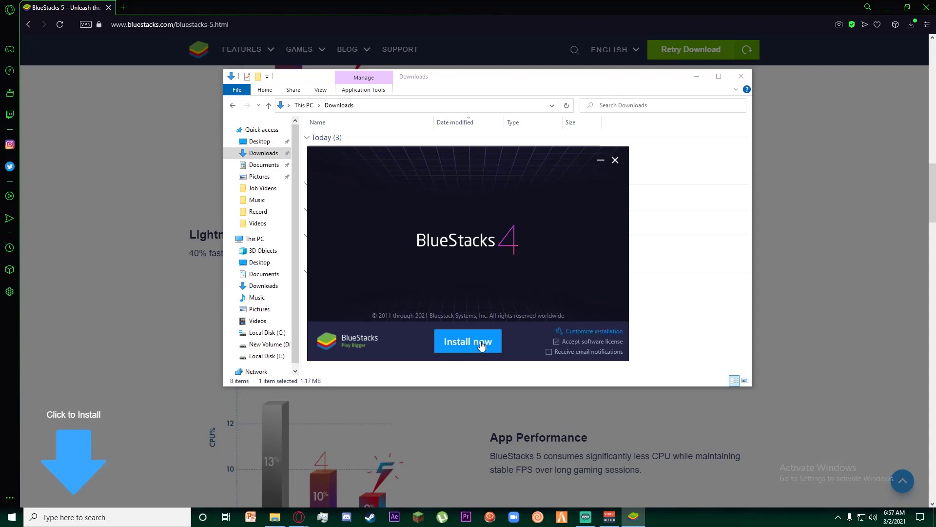
- Start the BlueStacks 4 installation with 'Install now' and keep the installer window in view
click(467, 341)
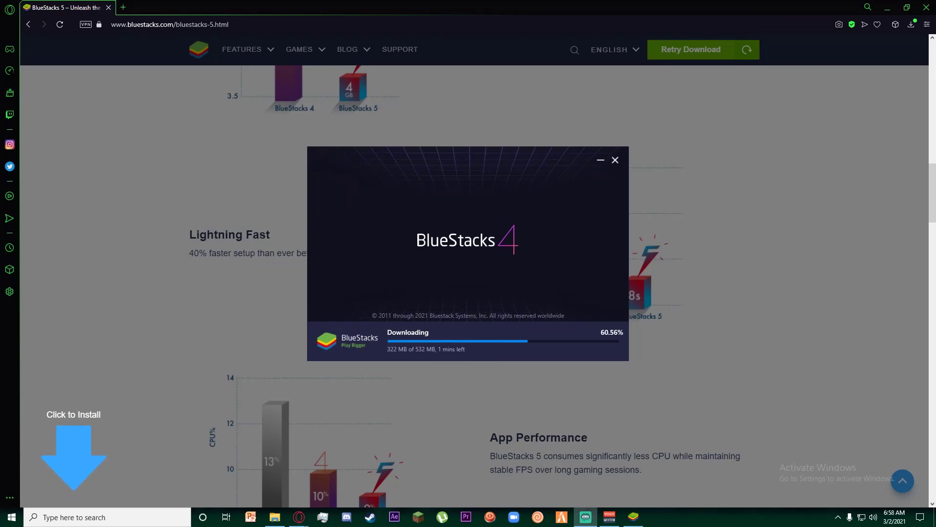
click(614, 160)
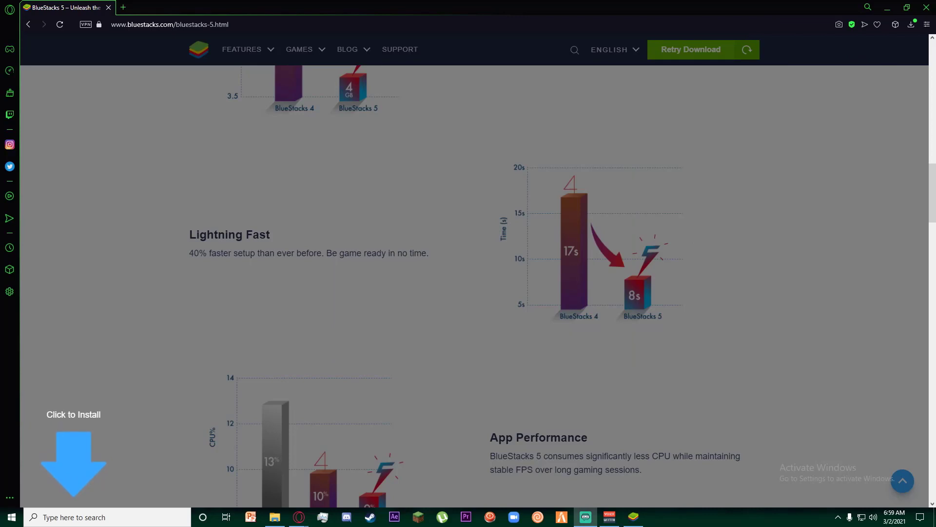
click(73, 459)
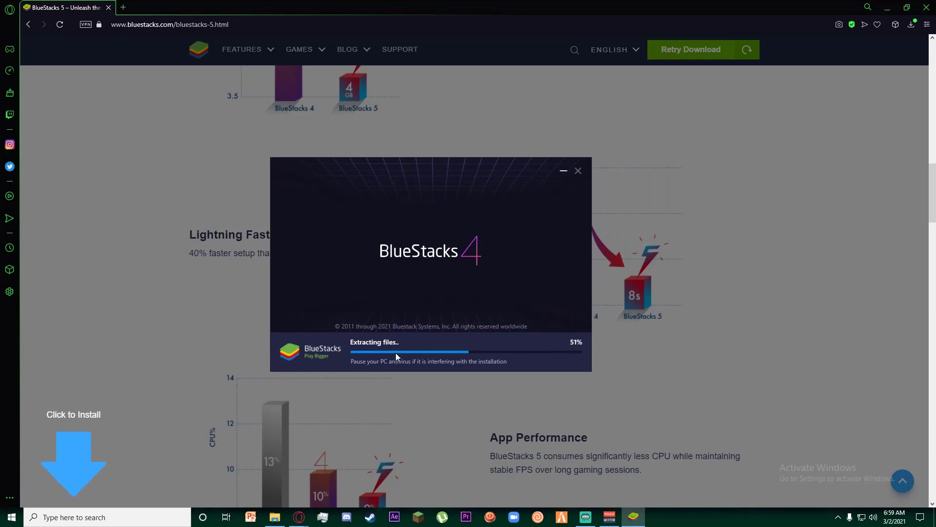
mouse_move(507, 341)
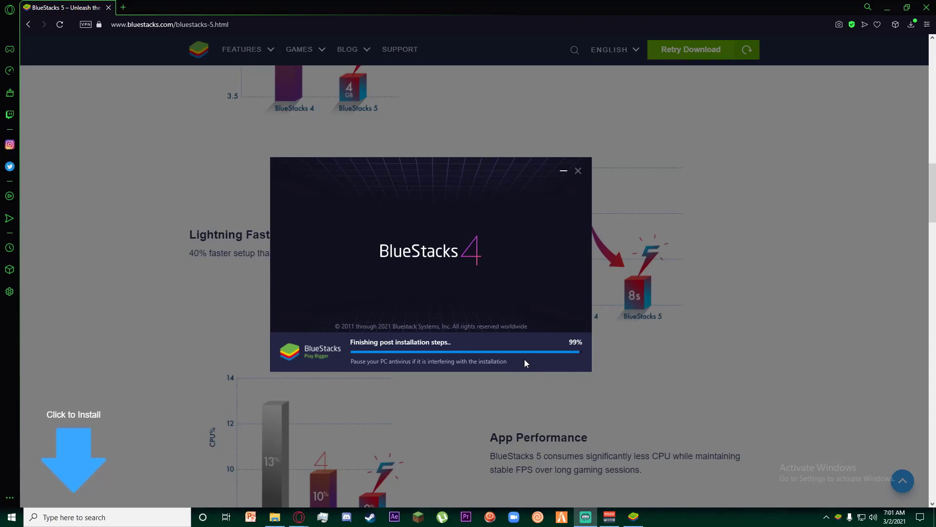
mouse_move(543, 351)
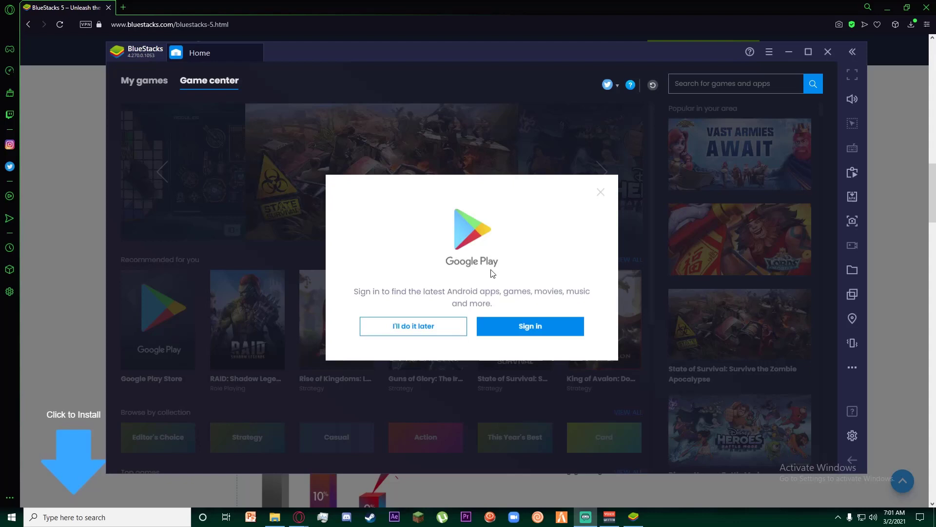
mouse_move(506, 305)
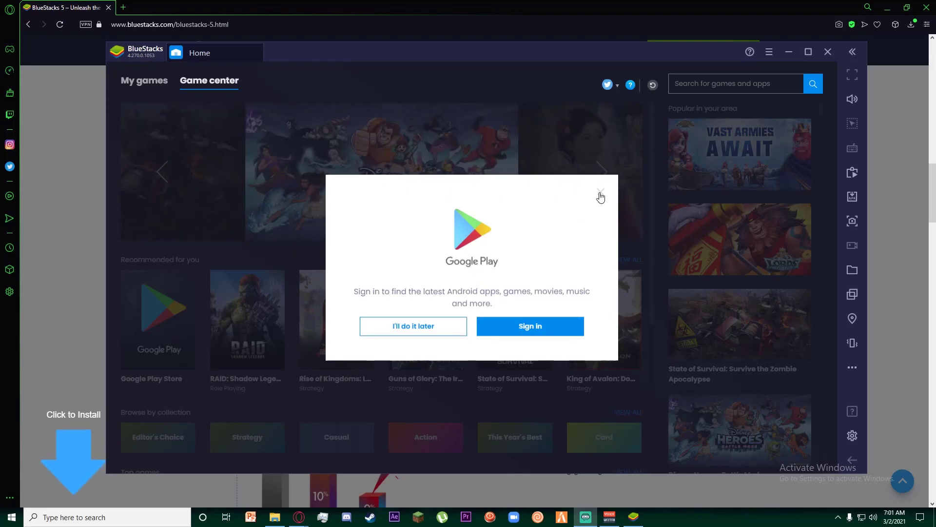
mouse_move(402, 334)
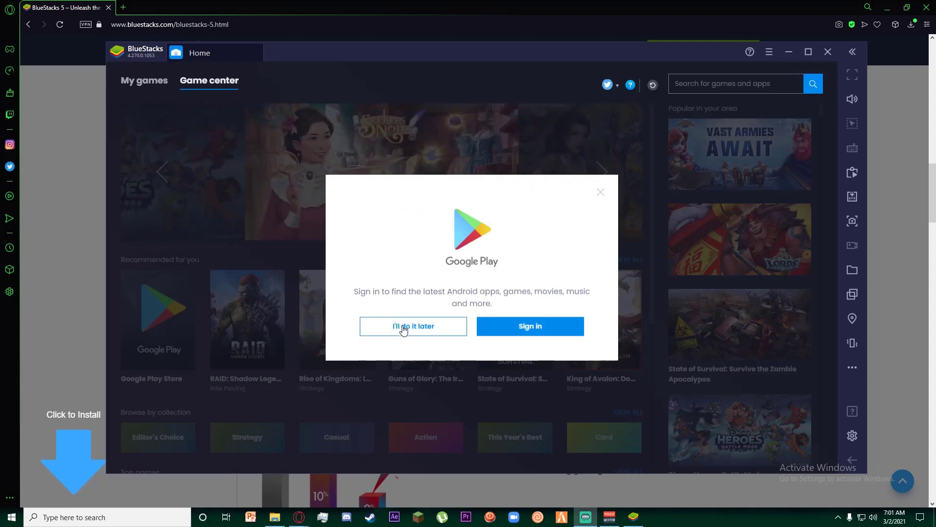
- Choose 'I'll do it later' for Google Play sign-in and dismiss the Discover games tip
click(413, 325)
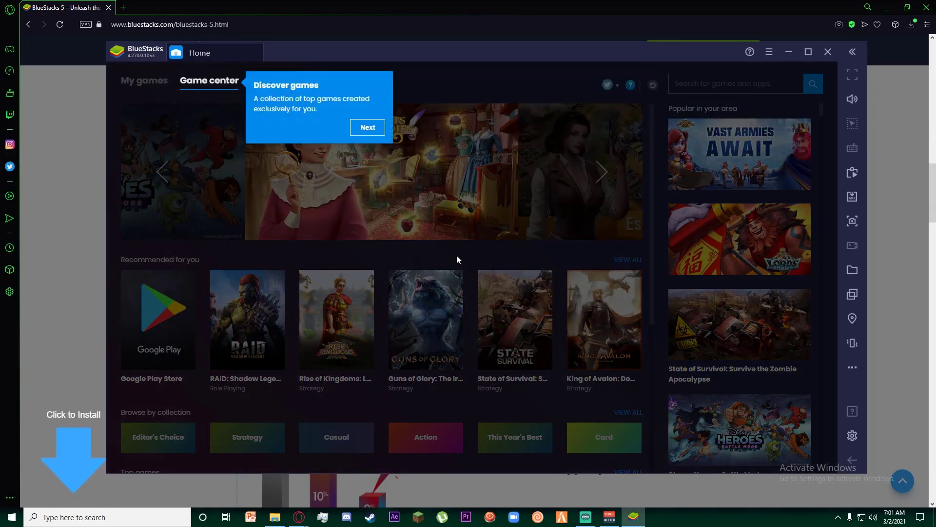
click(367, 127)
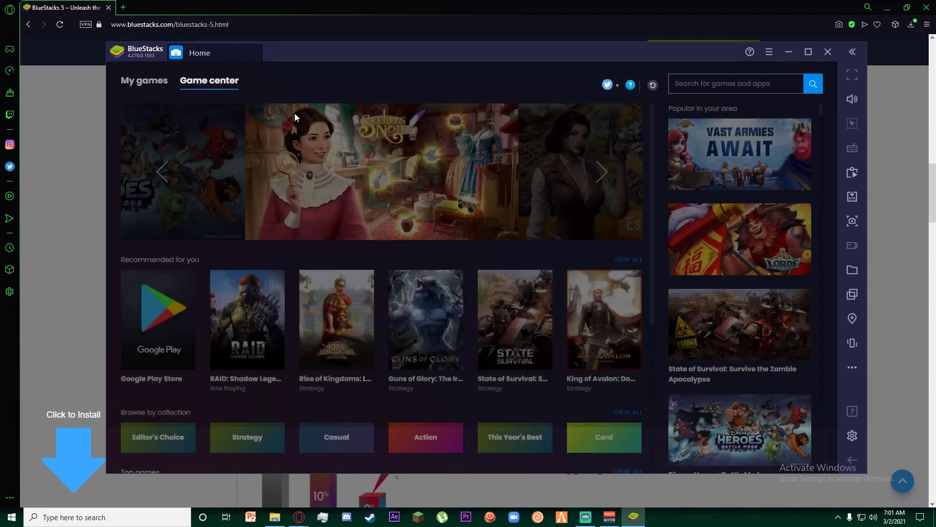
scroll(down, 3)
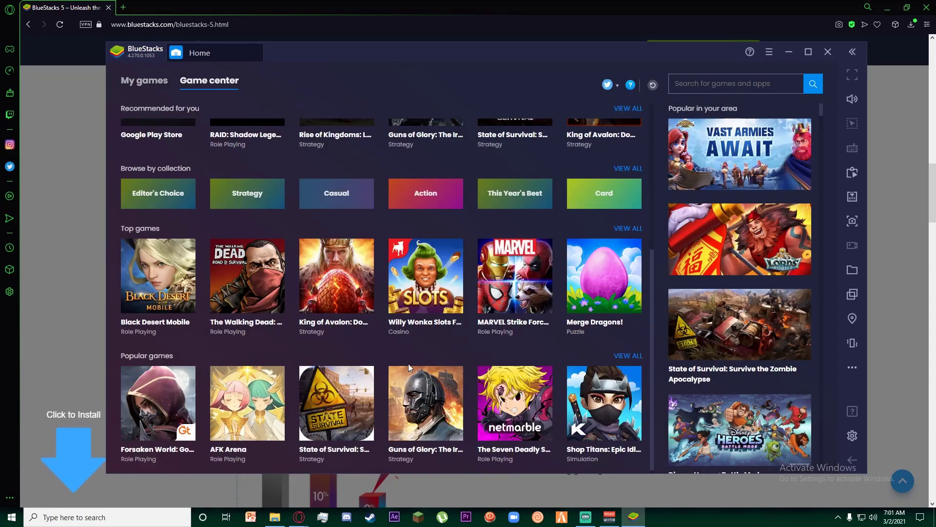
scroll(up, 3)
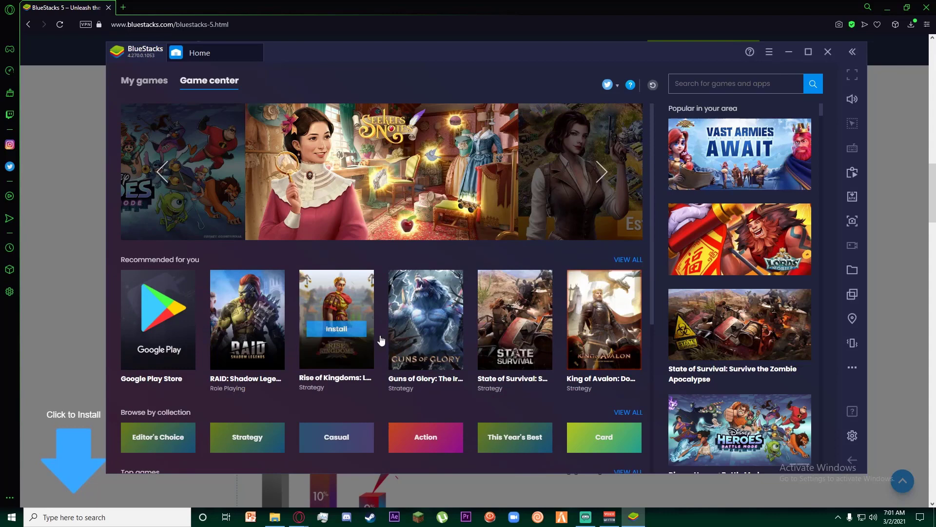